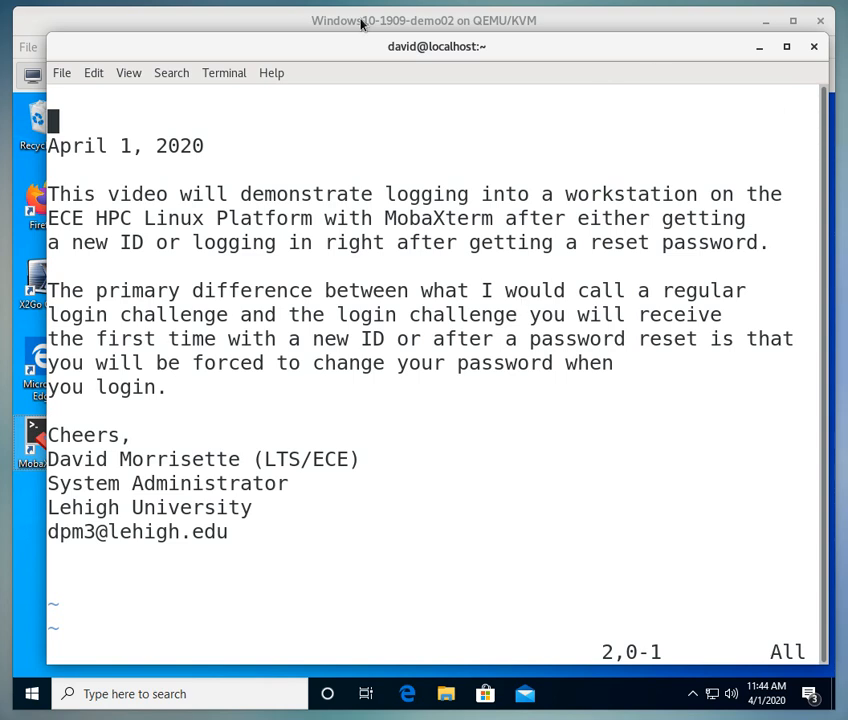
Bring the VM desktop forward and browse the Start menu app list to the MobaXterm folder.
left_click(813, 46)
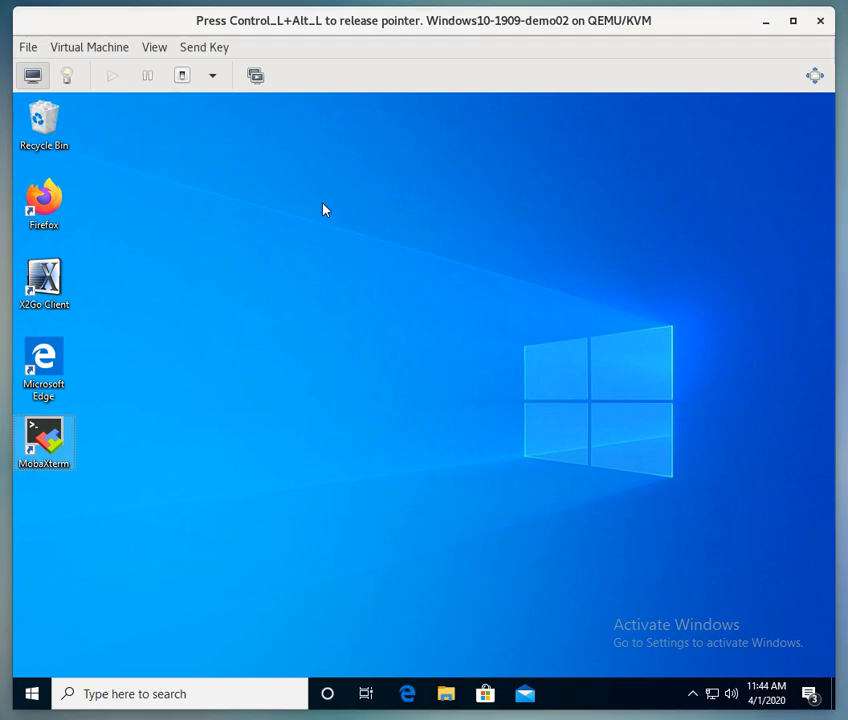
mouse_move(184, 546)
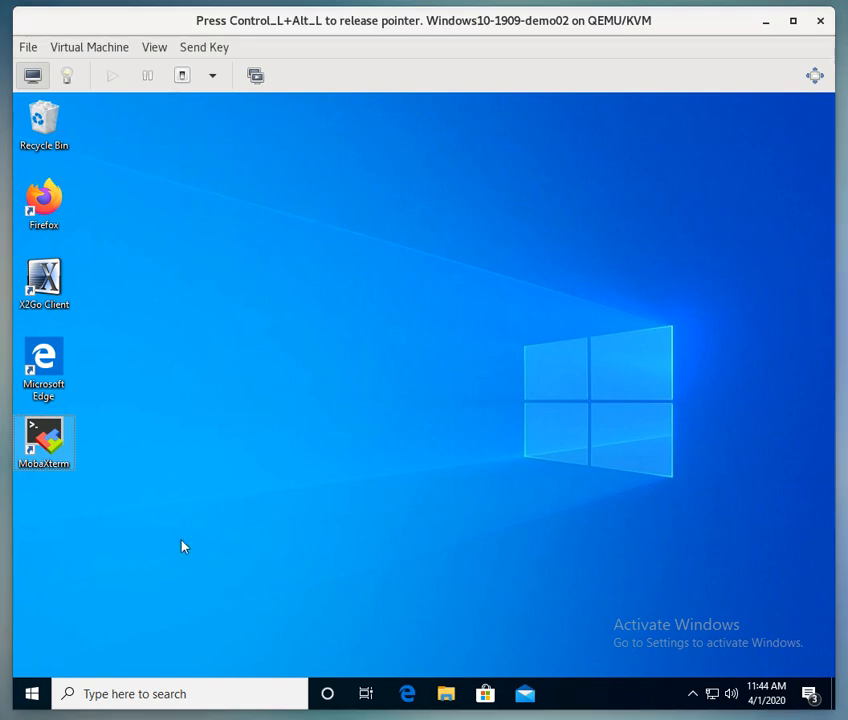
mouse_move(158, 523)
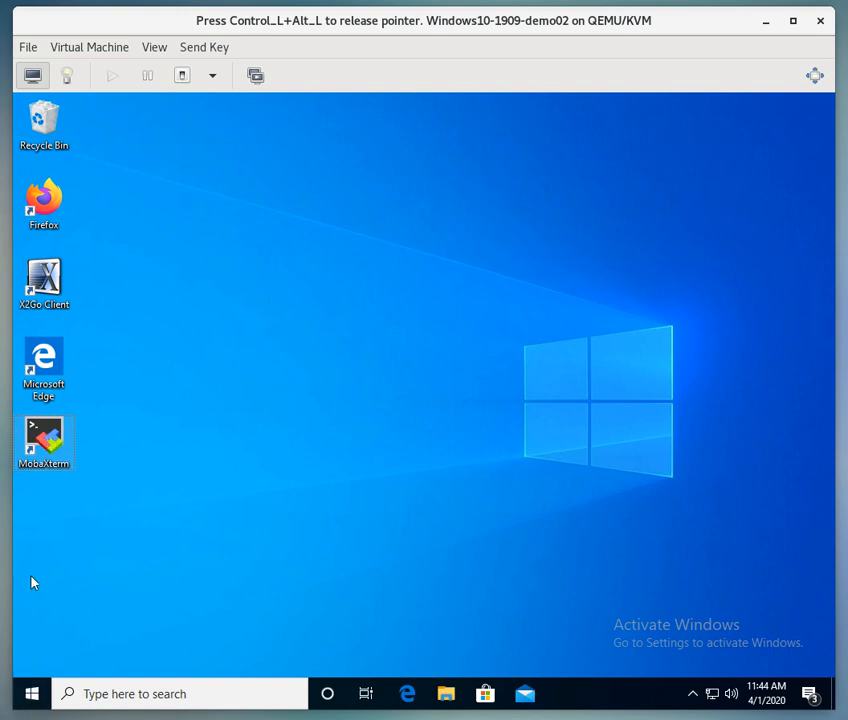
left_click(32, 693)
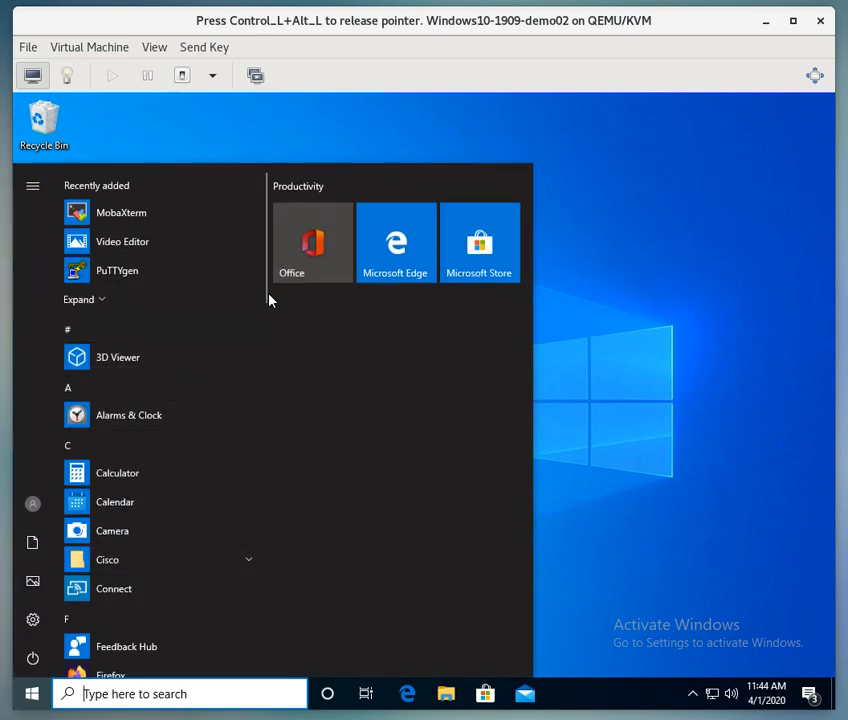
scroll("down", 3)
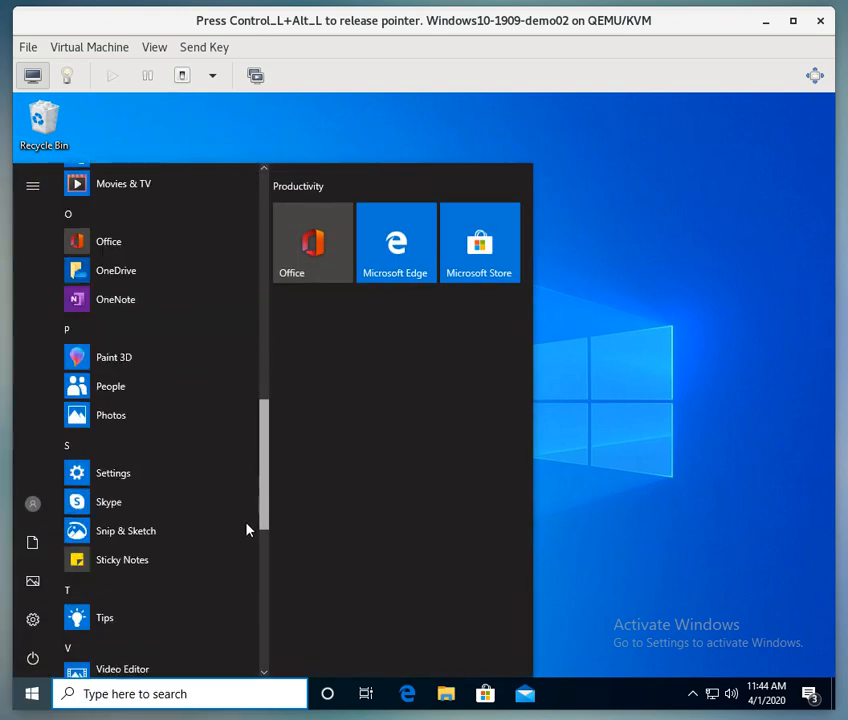
scroll("up", 3)
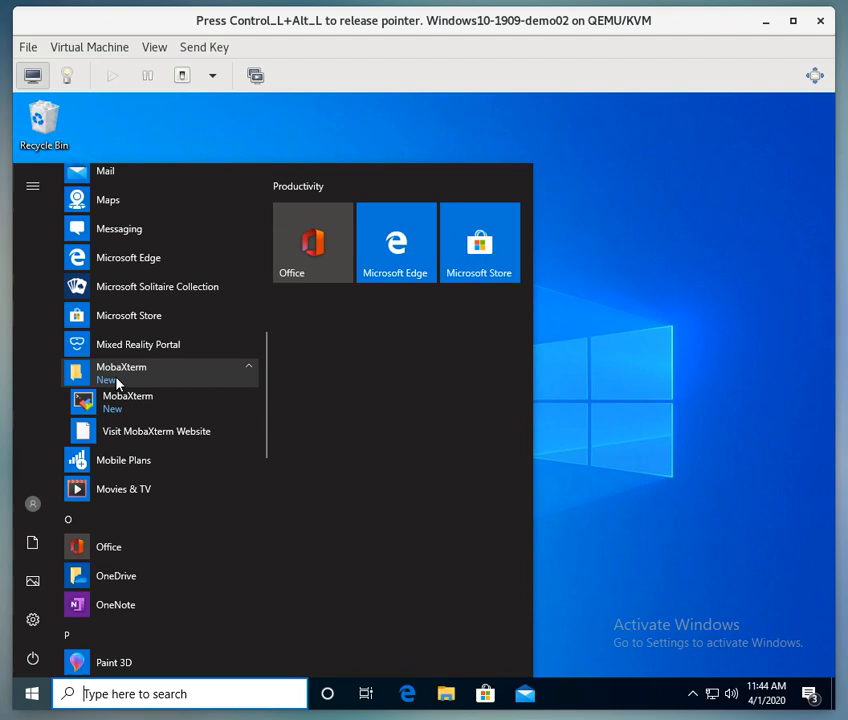
mouse_move(128, 402)
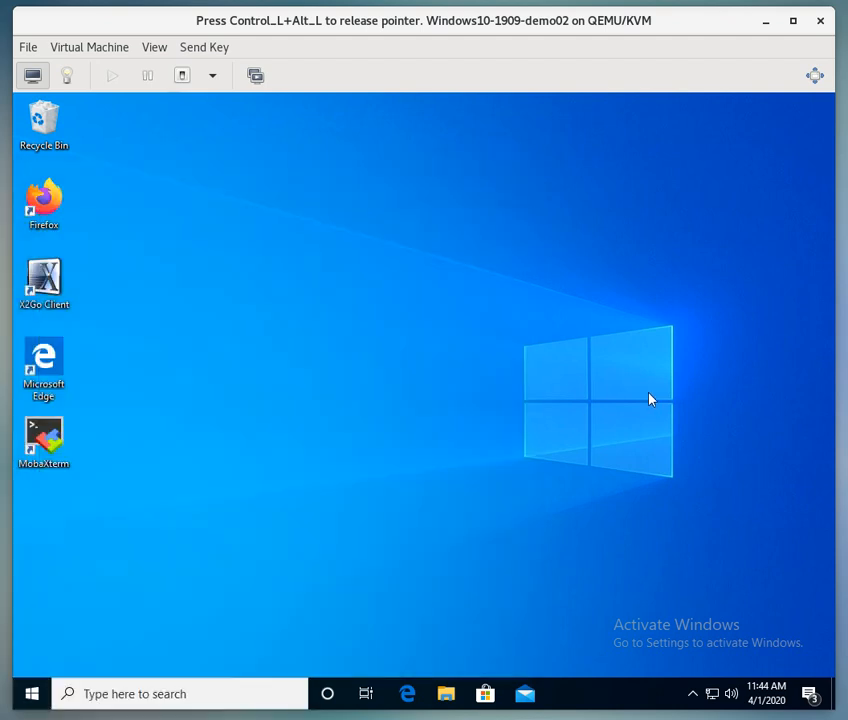
Launch MobaXterm from its desktop shortcut.
left_click(43, 440)
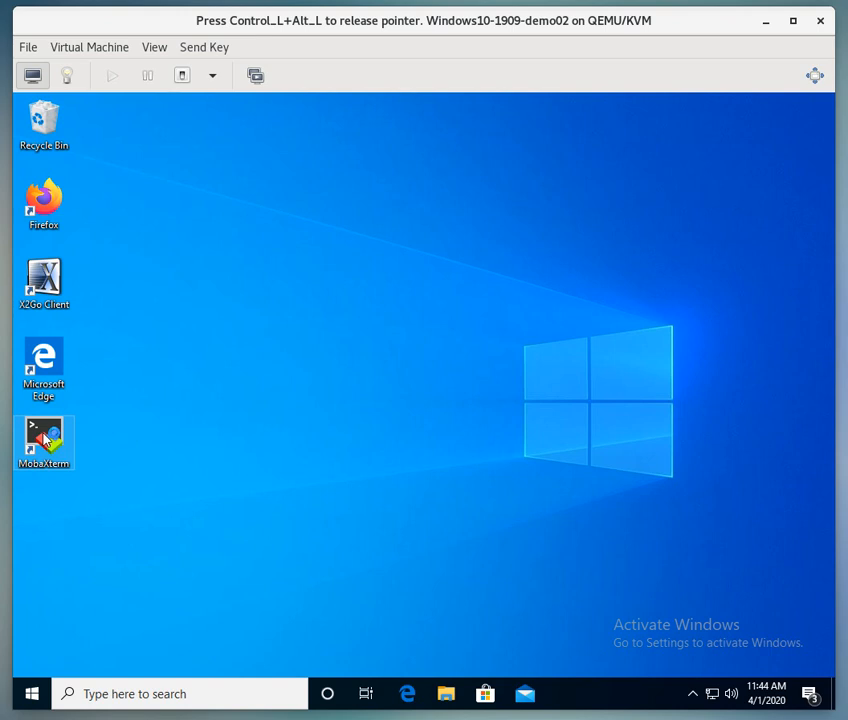
double_click(43, 443)
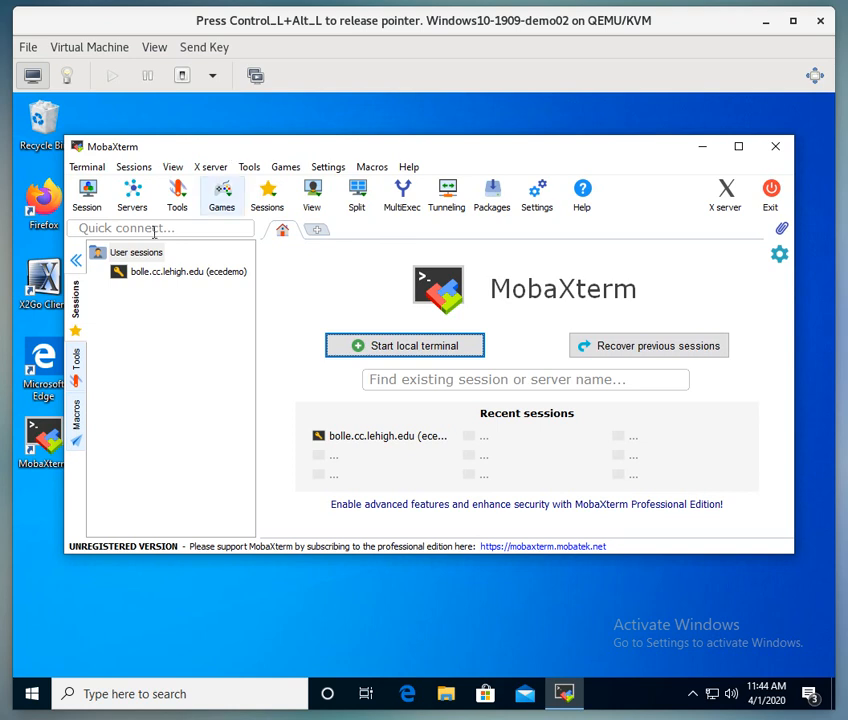
mouse_move(335, 500)
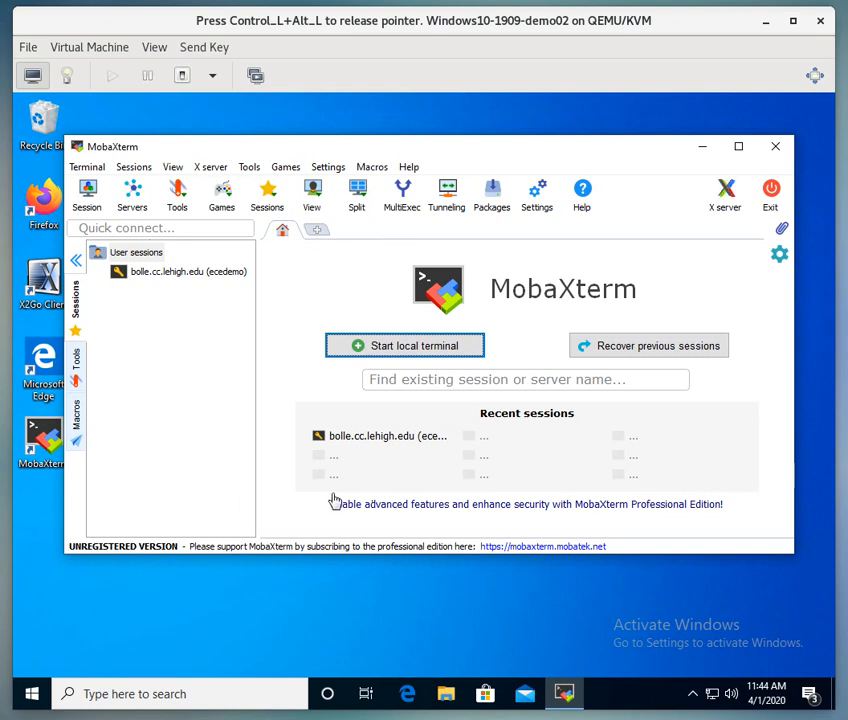
mouse_move(311, 416)
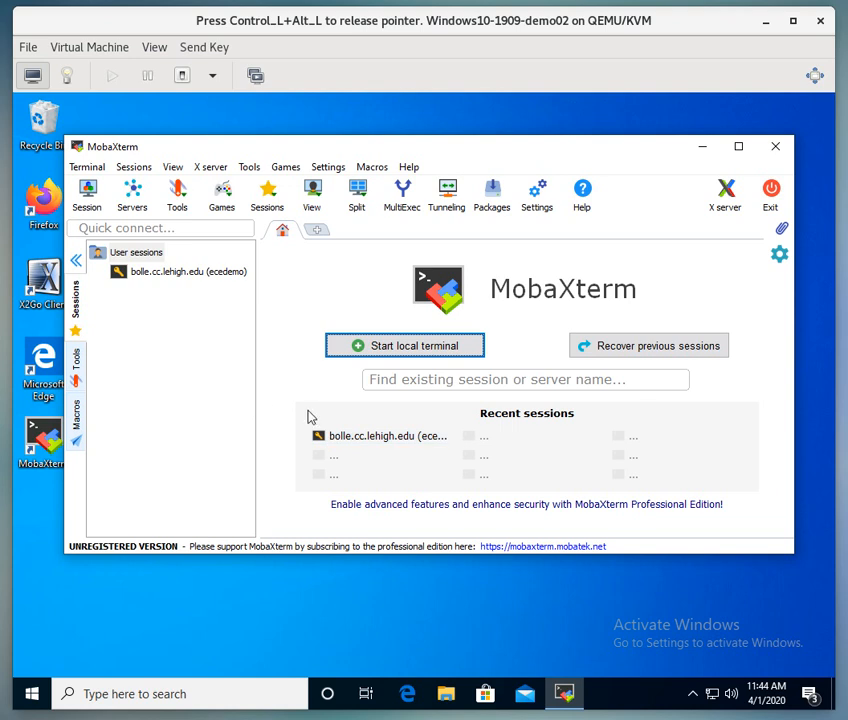
mouse_move(294, 414)
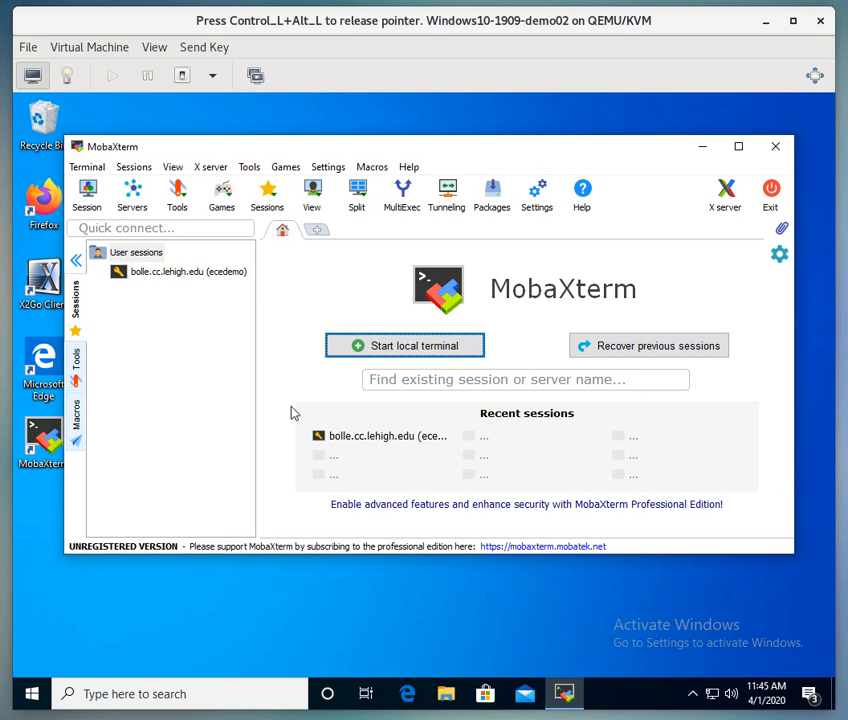
mouse_move(497, 453)
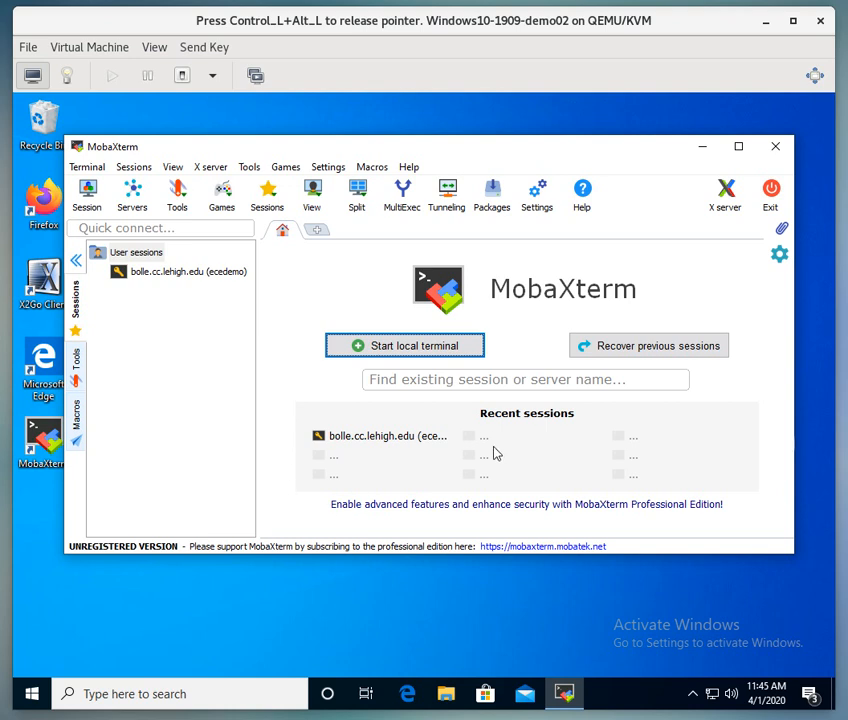
mouse_move(258, 390)
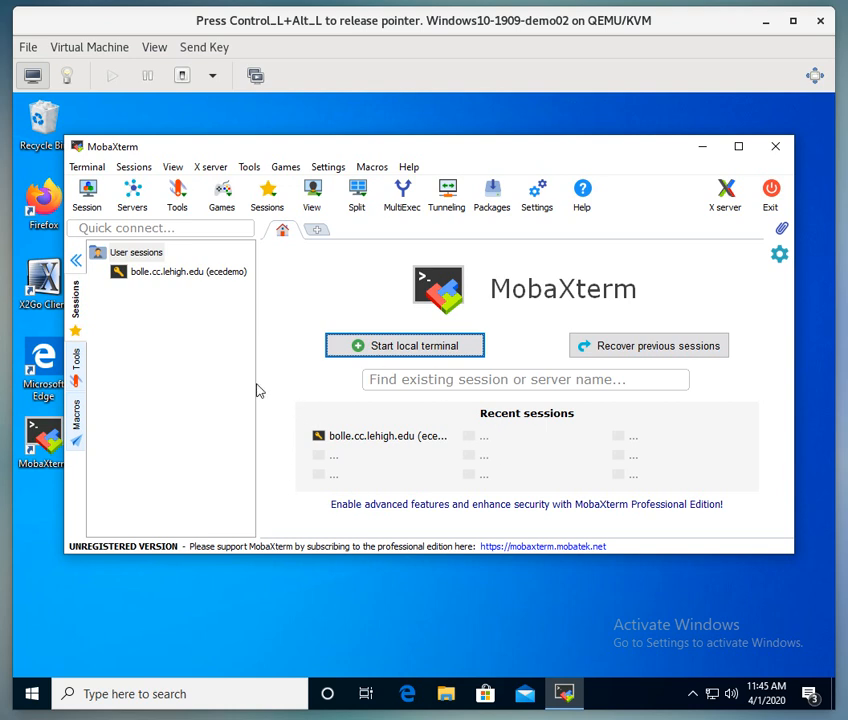
mouse_move(216, 281)
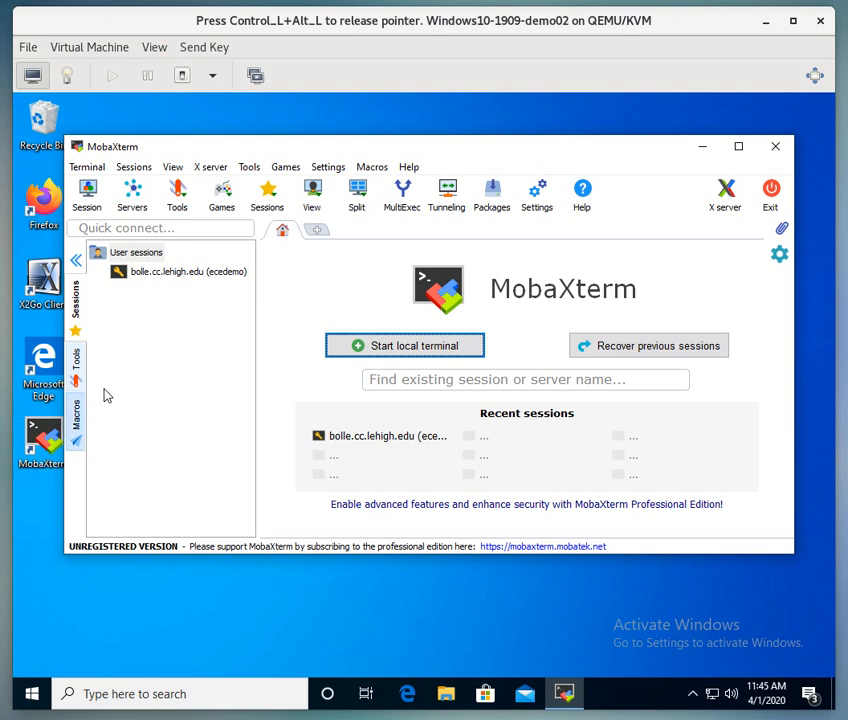
mouse_move(284, 229)
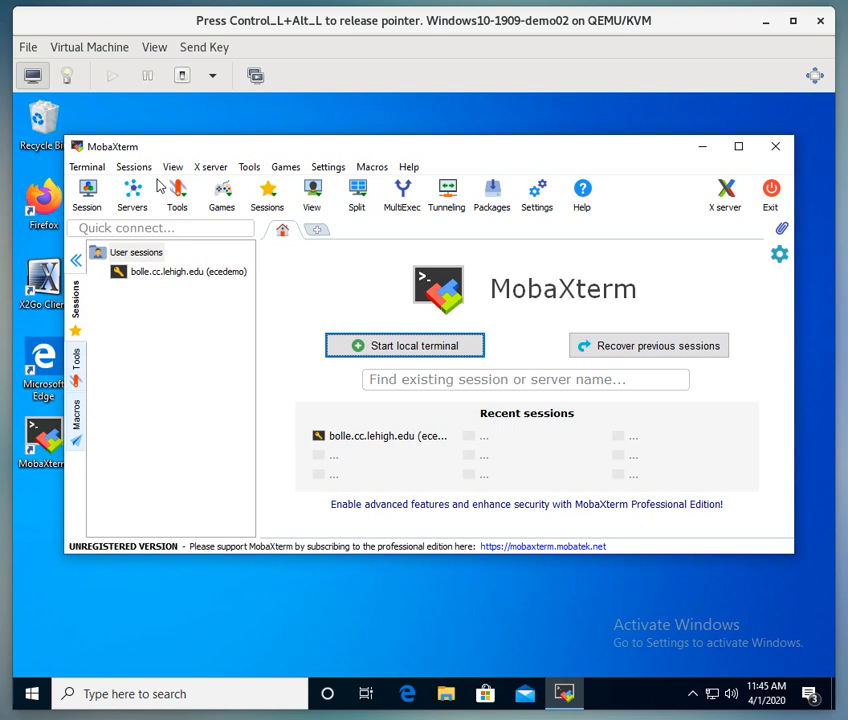
mouse_move(86, 195)
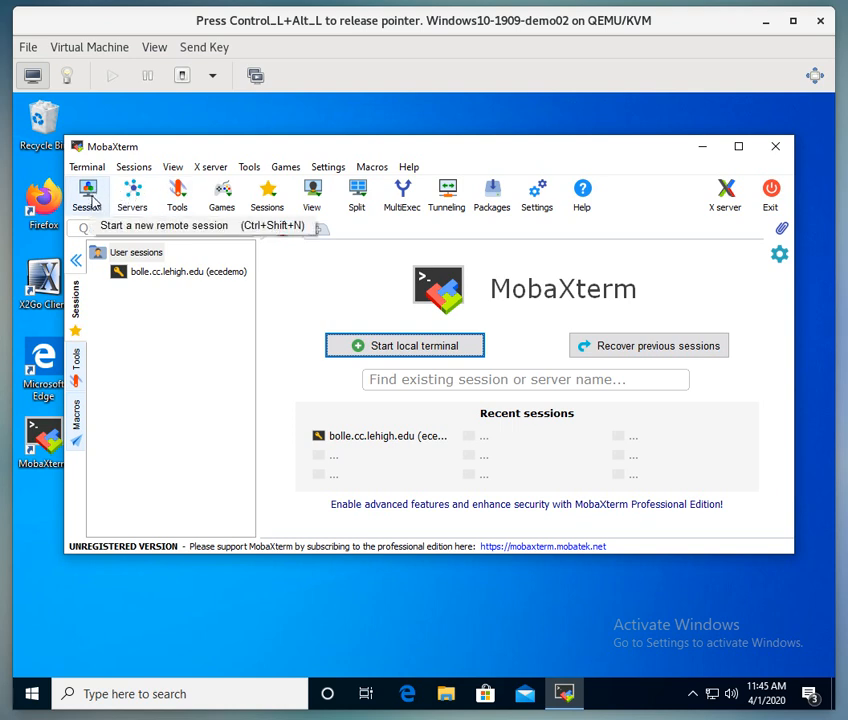
Create a new SSH session with remote host hpc01.cc.lehigh.edu.
left_click(87, 195)
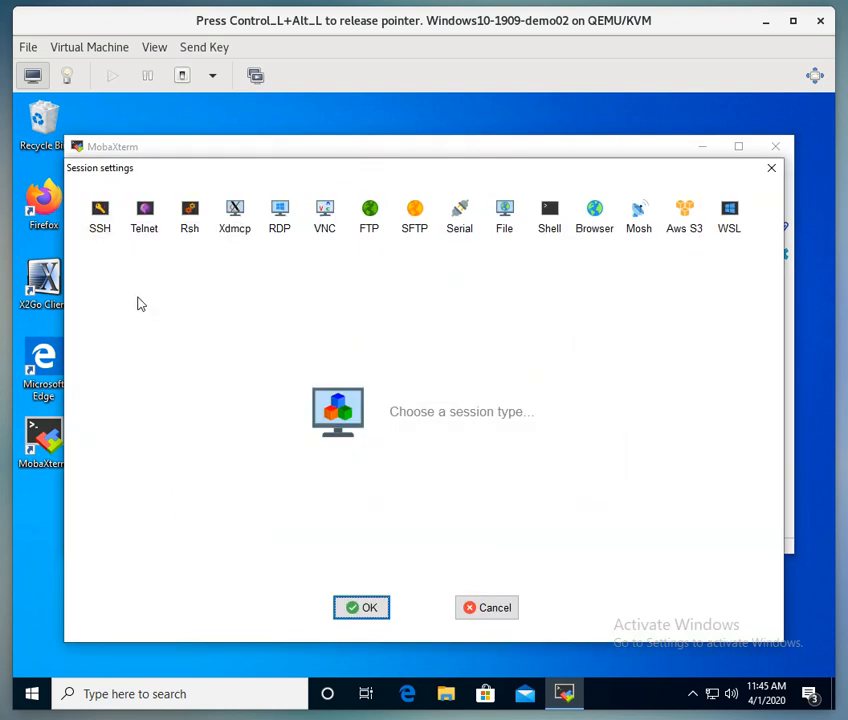
left_click(99, 213)
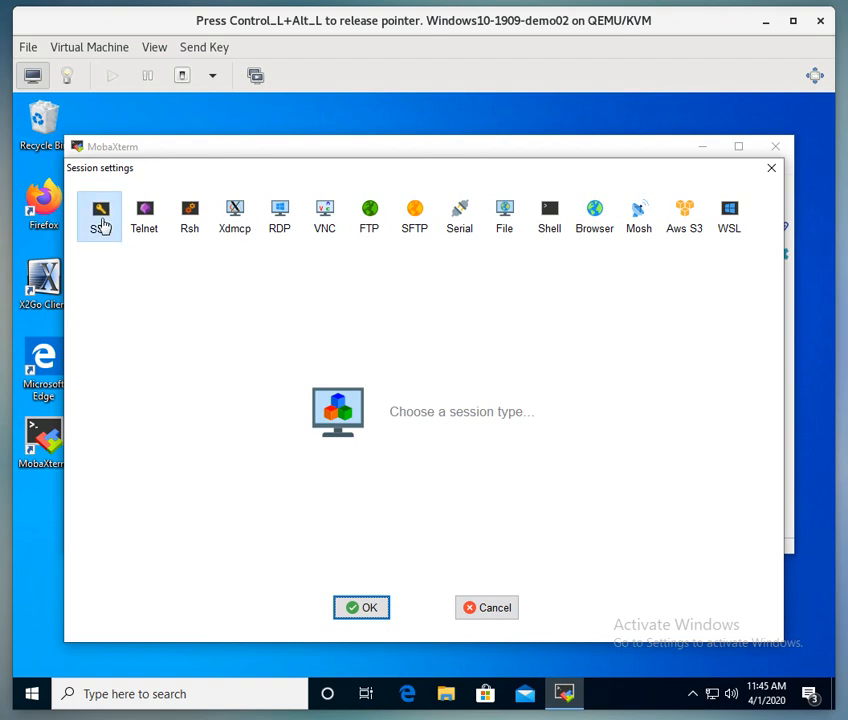
left_click(99, 215)
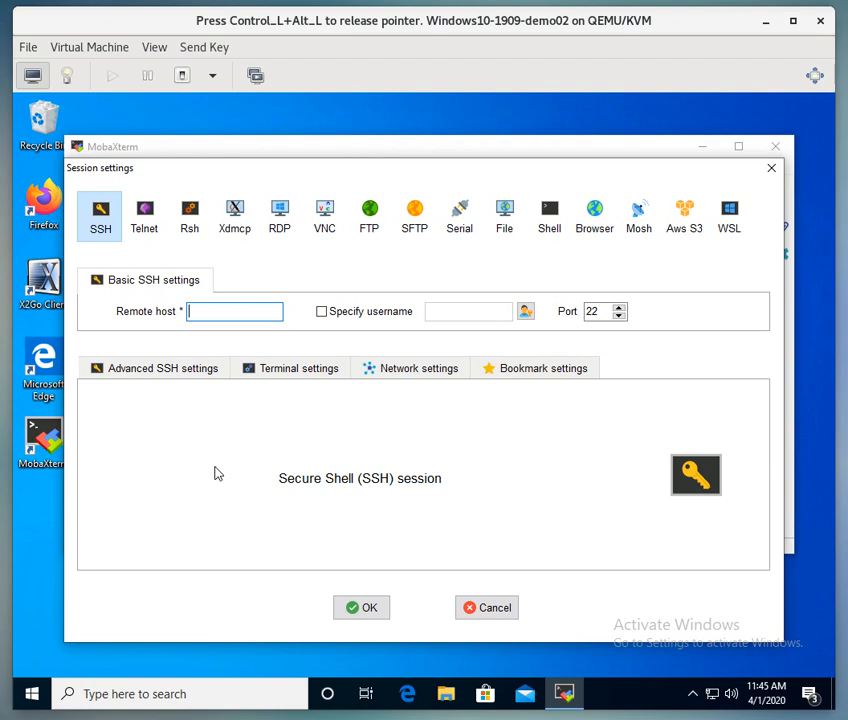
type("e")
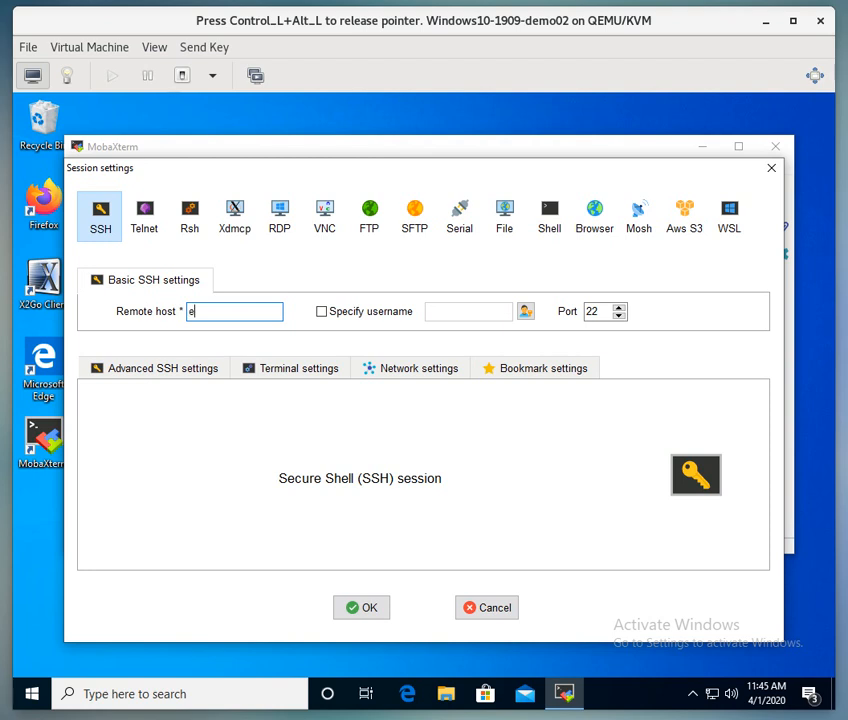
type("ce-hpc")
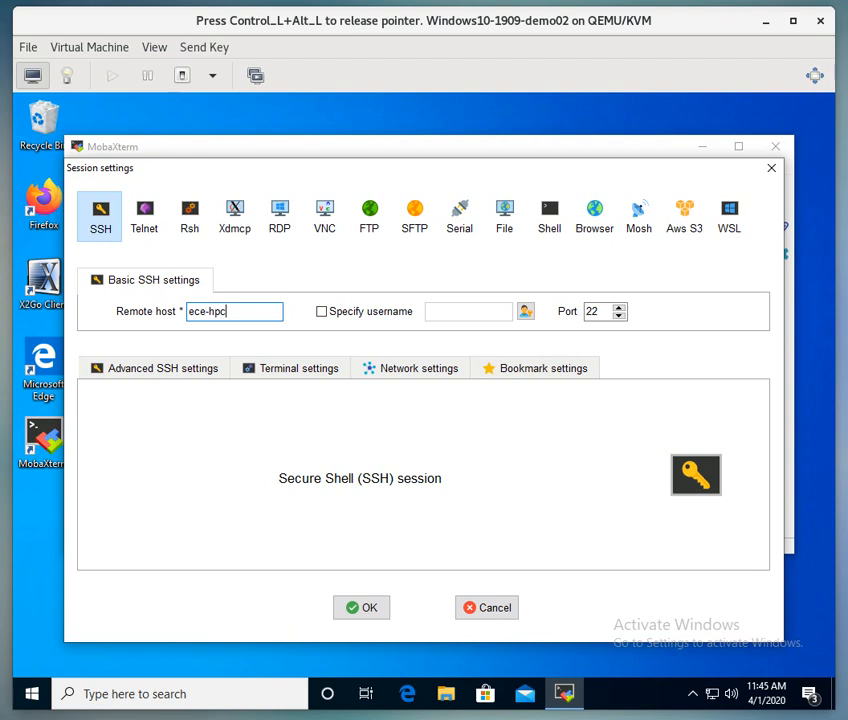
type("01.")
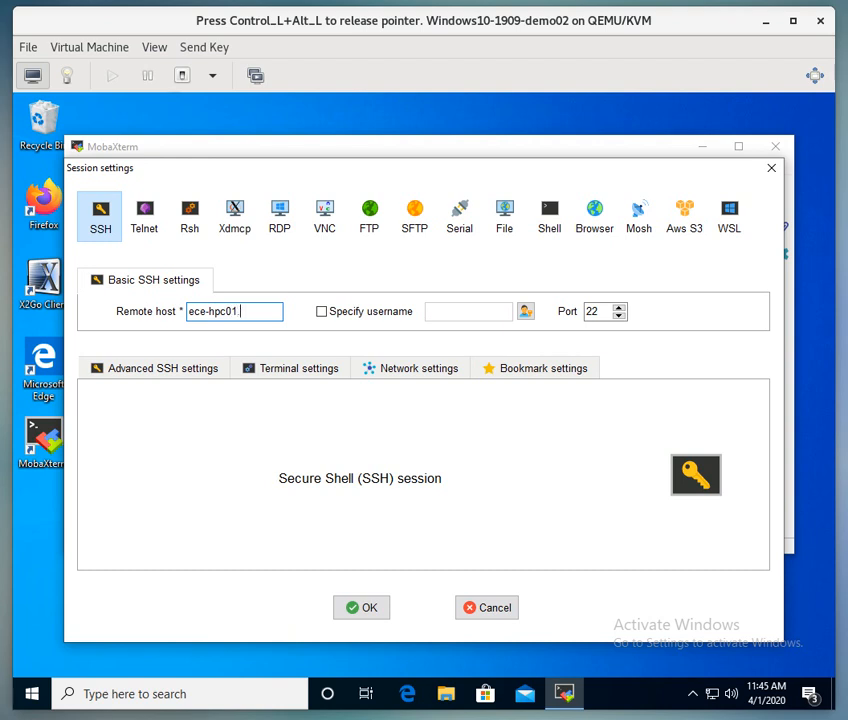
type(".cc.lehigh.edu")
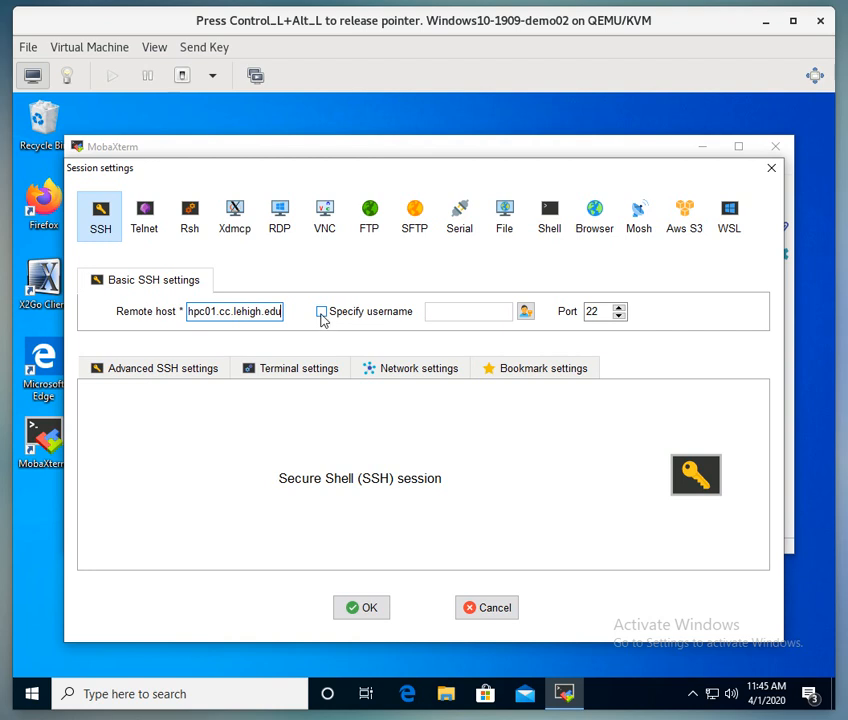
Specify the login username dpm3 for the session.
left_click(322, 311)
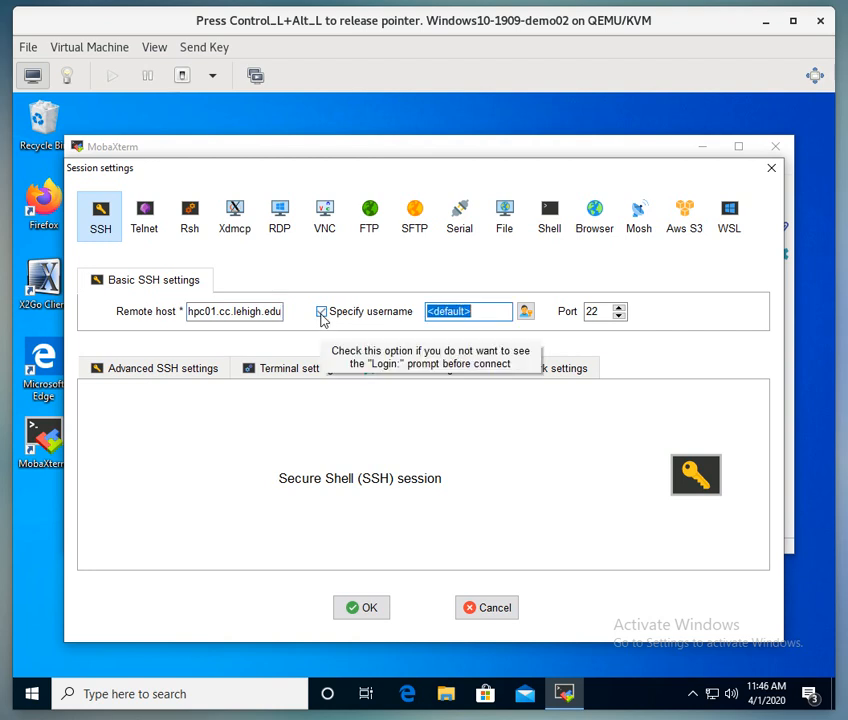
left_click(322, 311)
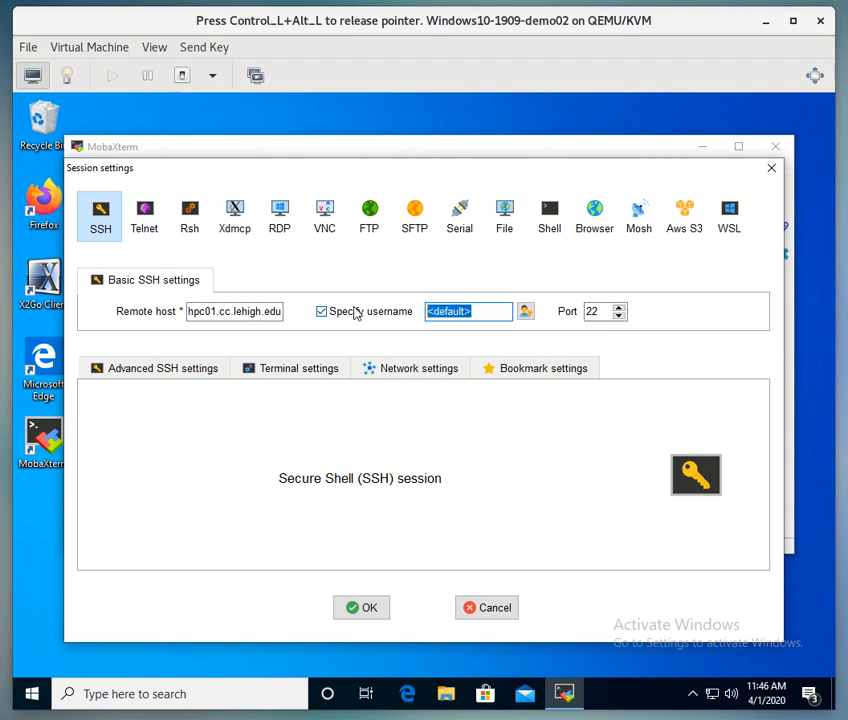
type("dpm")
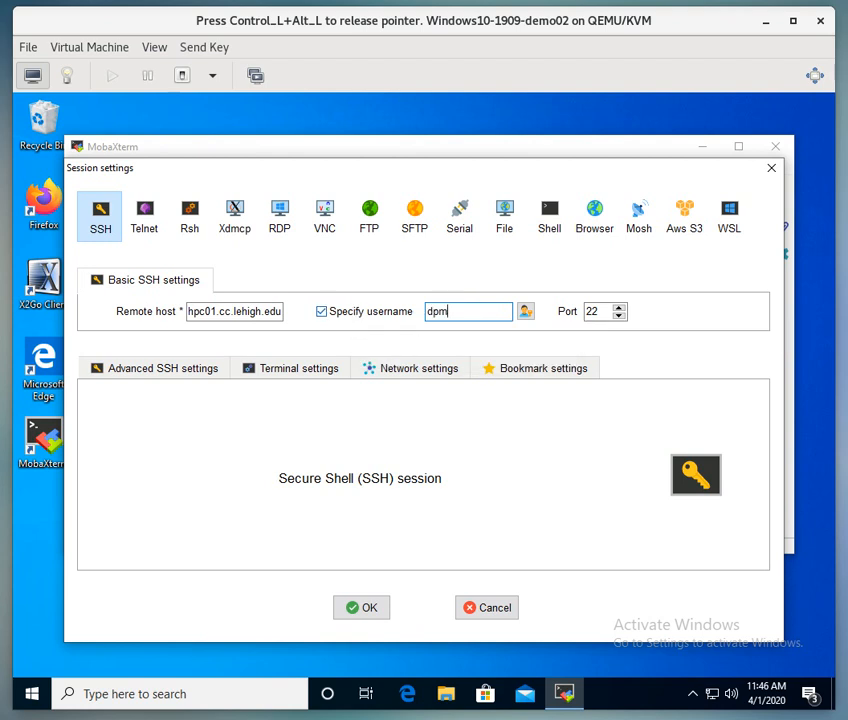
type("3")
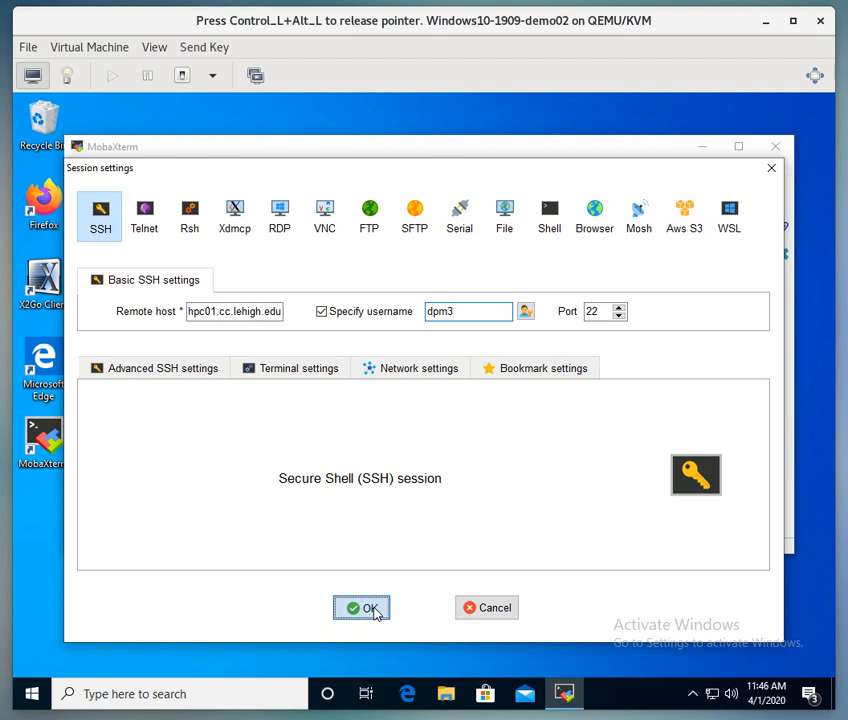
Connect, change the expired password, and decline saving the new password.
left_click(361, 607)
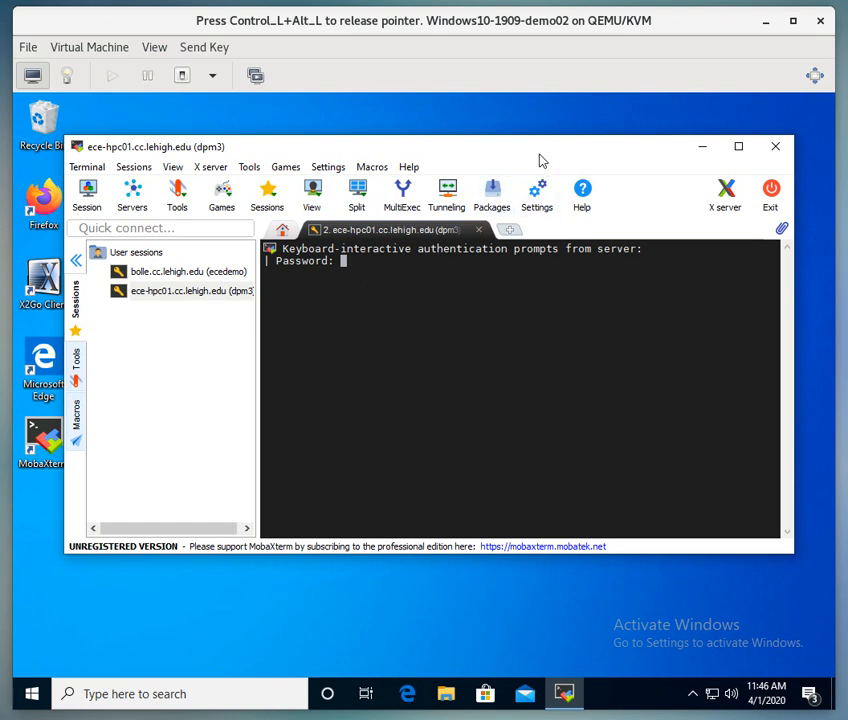
mouse_move(513, 158)
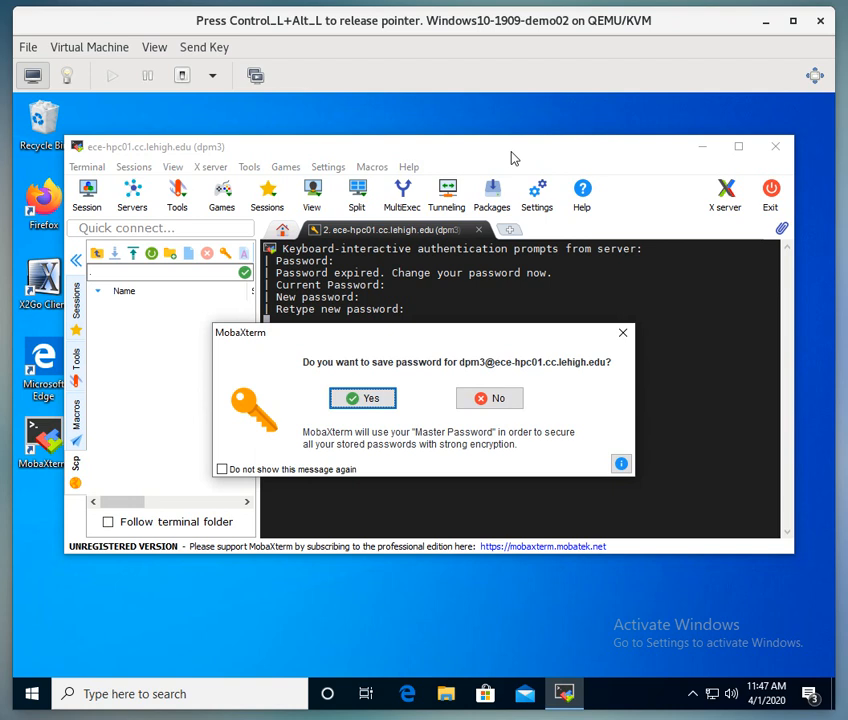
mouse_move(630, 216)
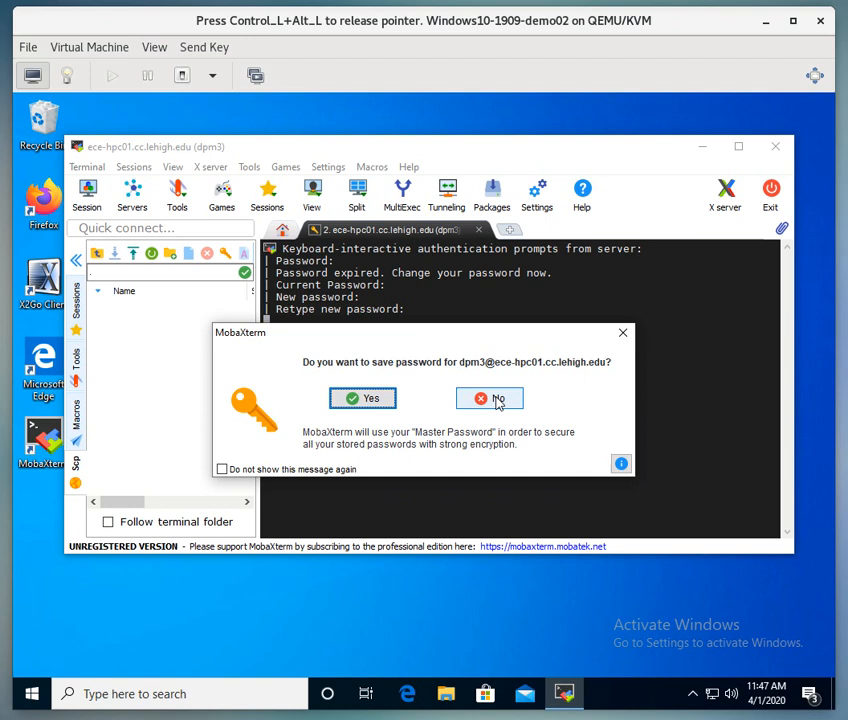
left_click(489, 398)
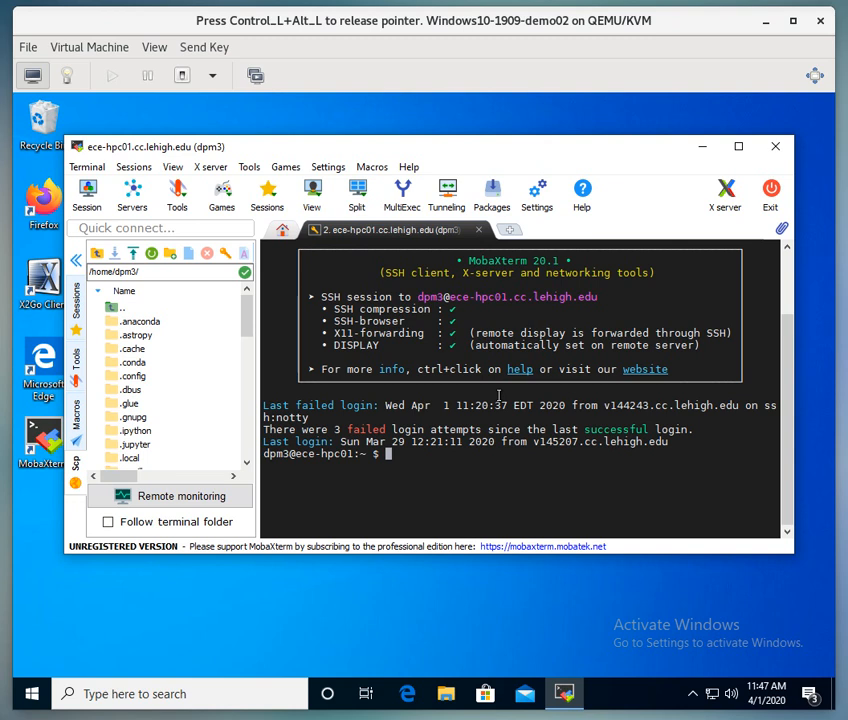
Run 'gedit &' to launch gedit as a background job.
type("g")
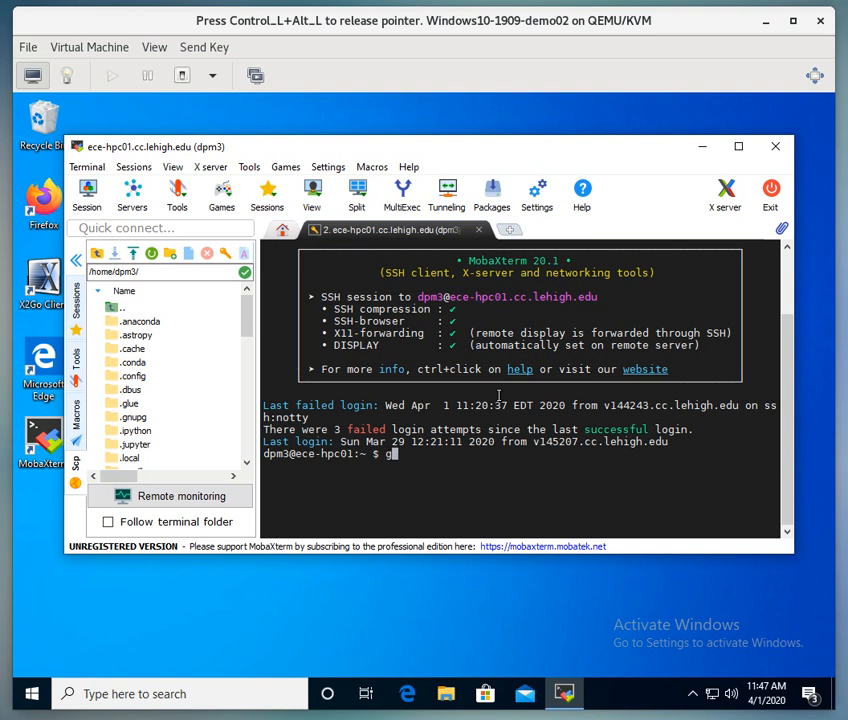
type("edit")
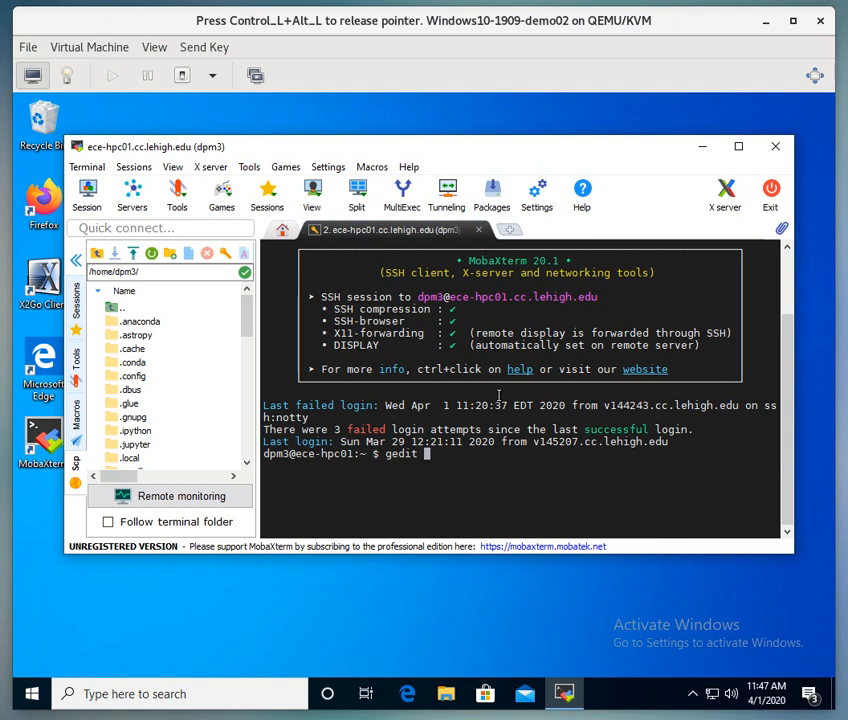
type("&")
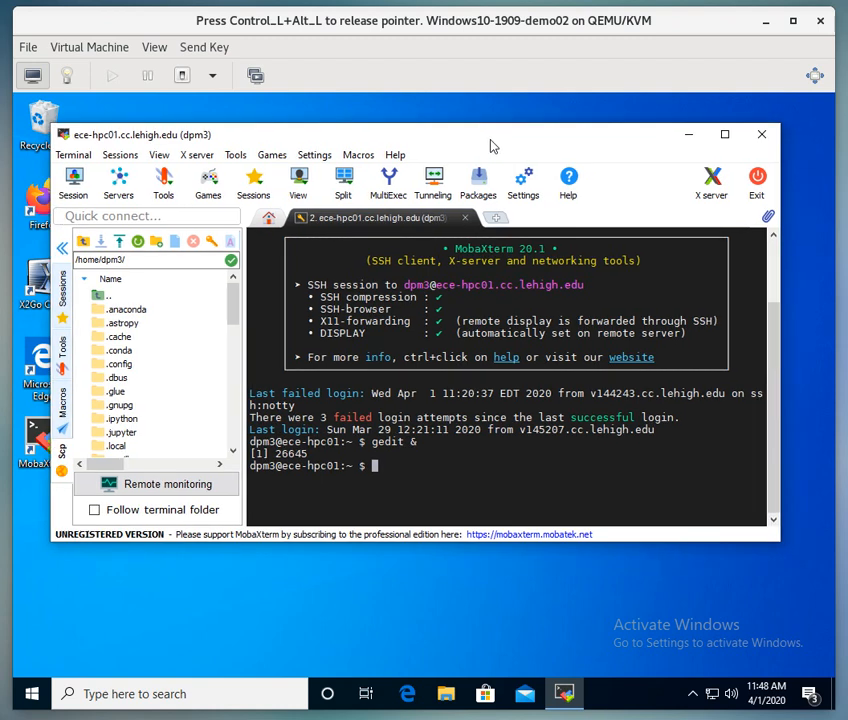
Type test letters 'jkl' in gedit, then close it without saving.
left_click_drag(490, 134, 465, 128)
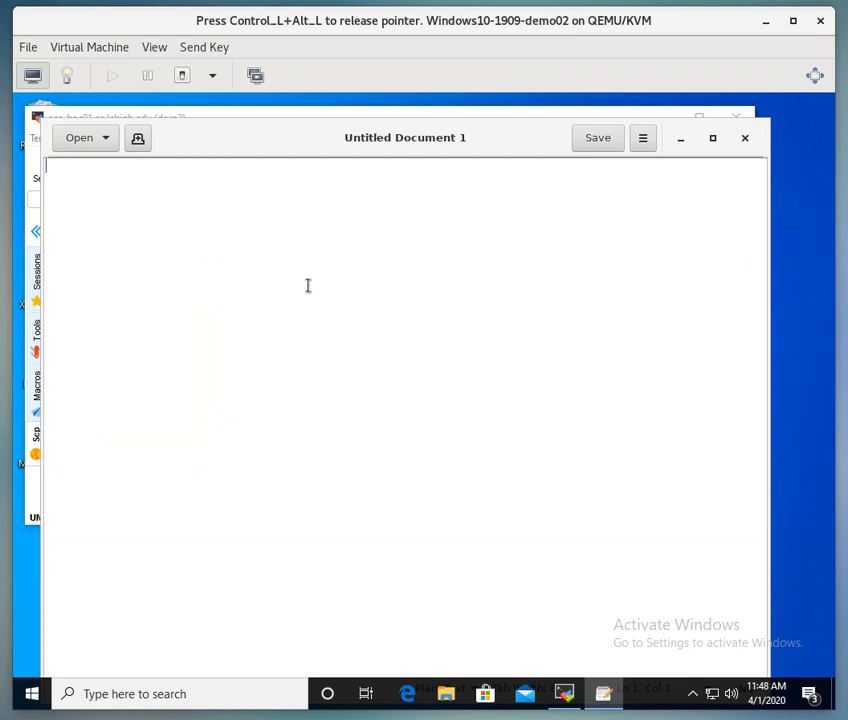
type("j")
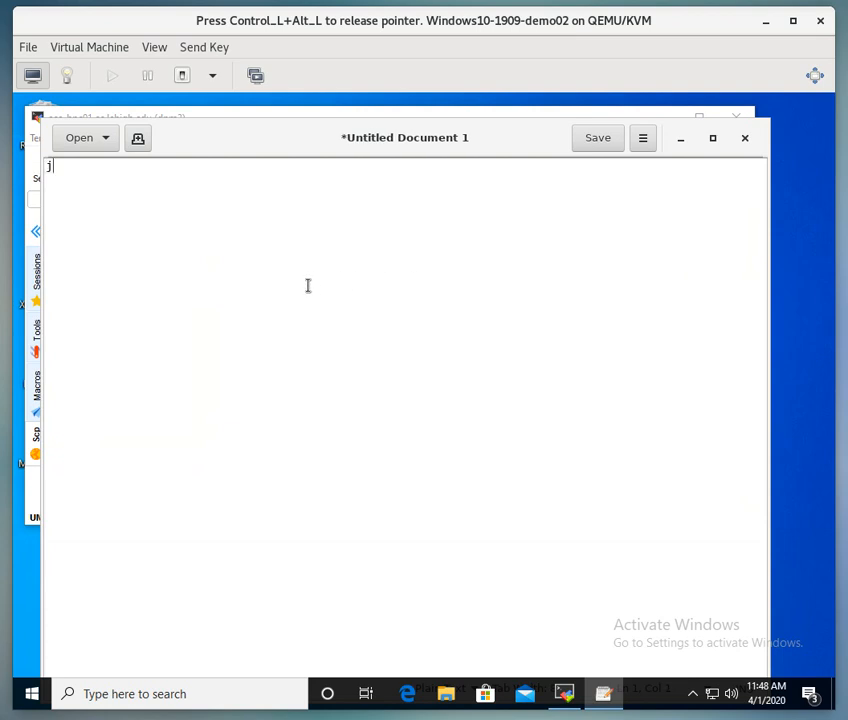
type("kl")
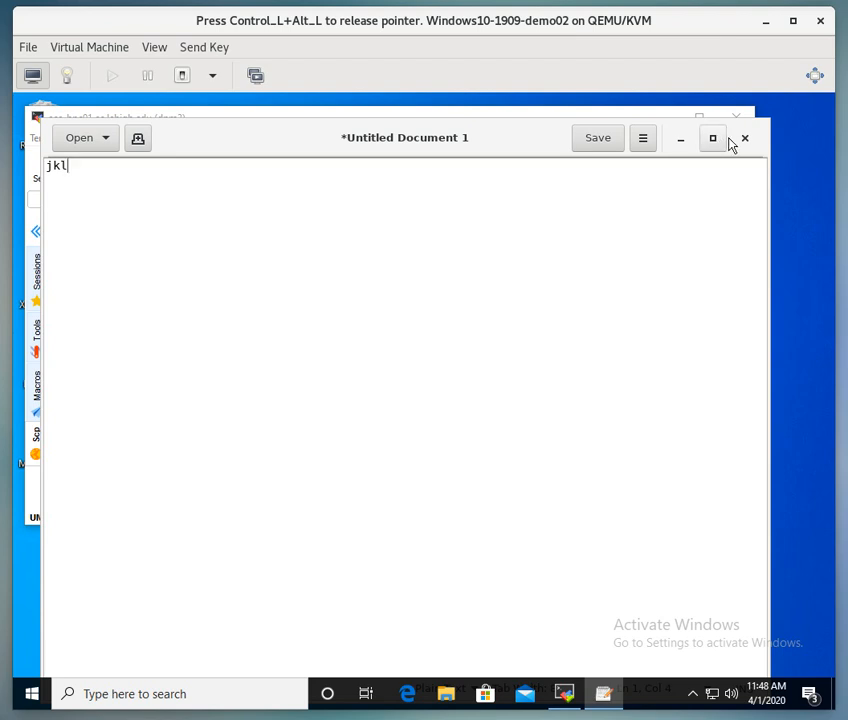
mouse_move(740, 152)
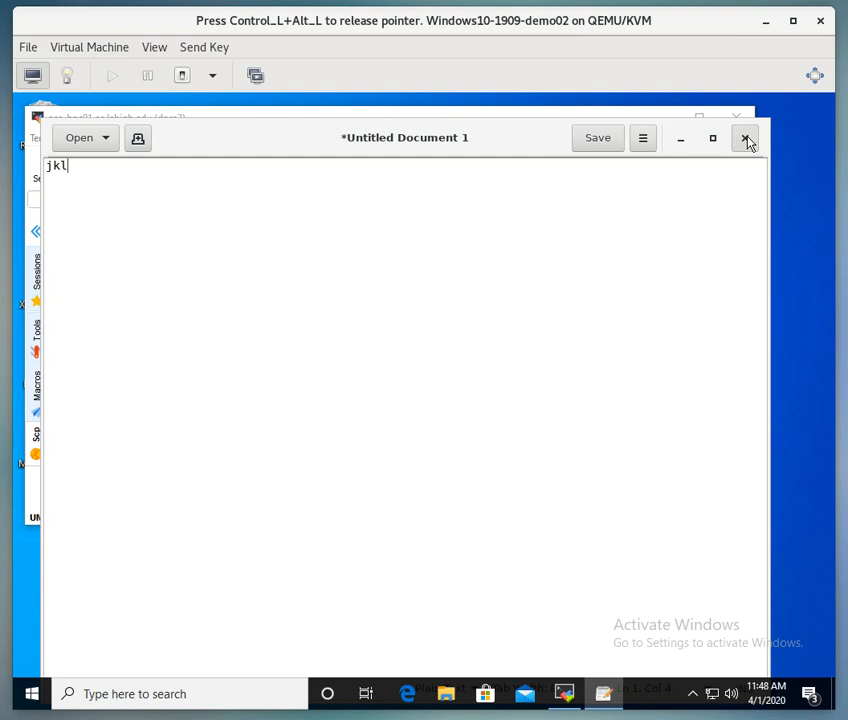
left_click(745, 138)
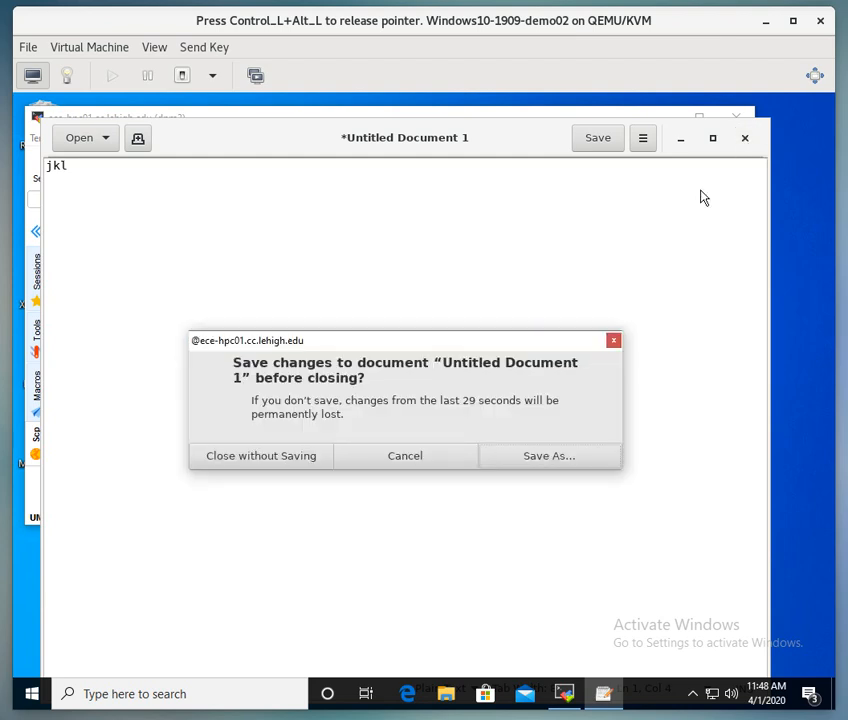
mouse_move(261, 455)
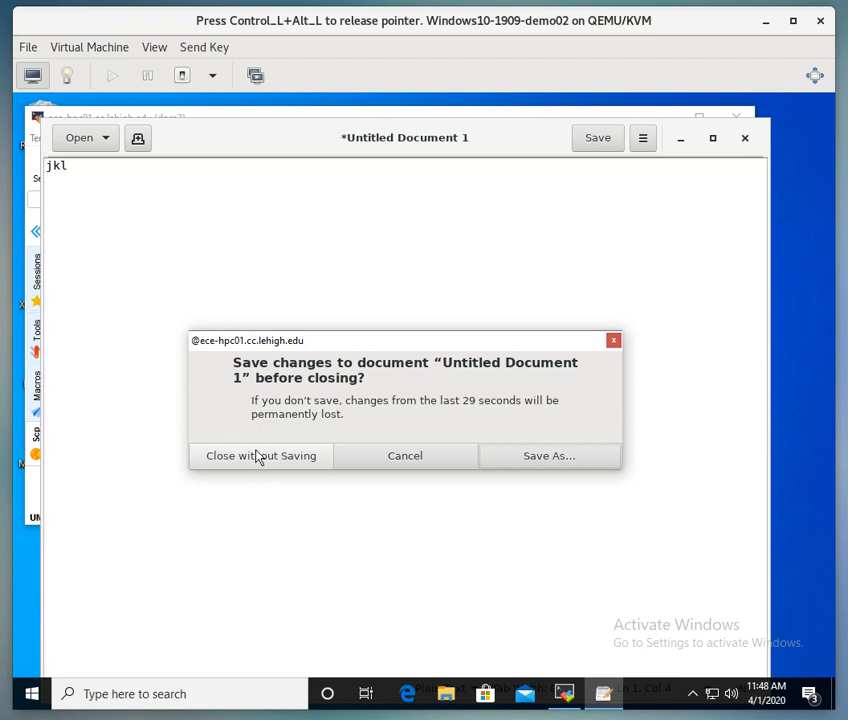
left_click(260, 455)
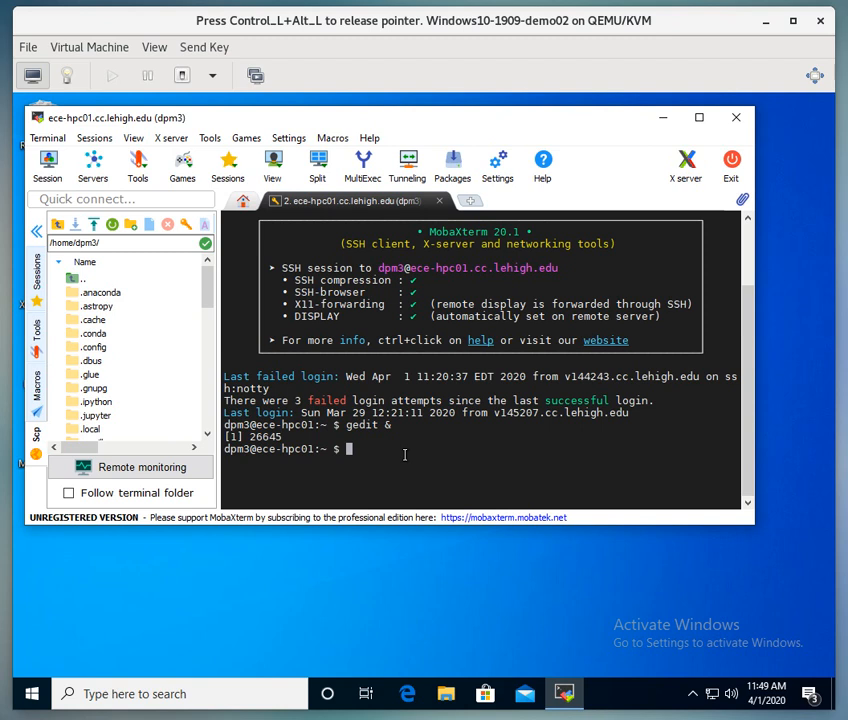
End the ece-hpc01 shell session with 'exit'.
type("ex")
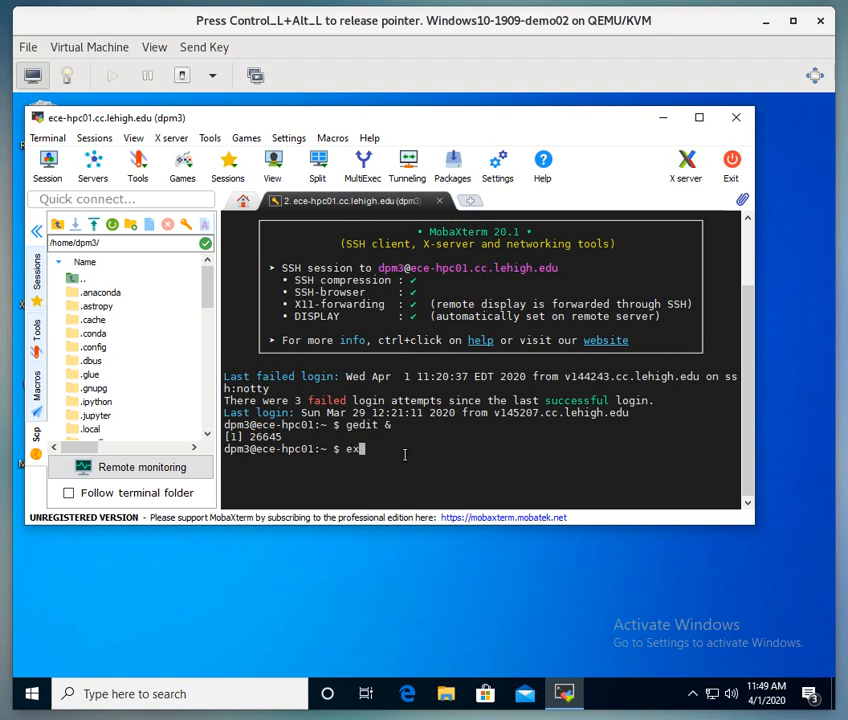
type("it")
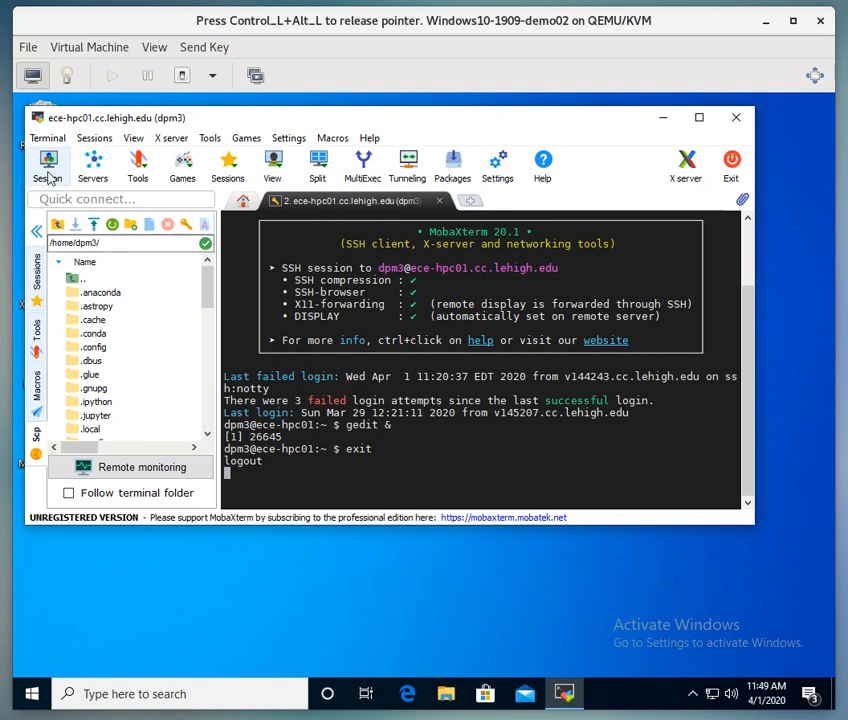
left_click(46, 165)
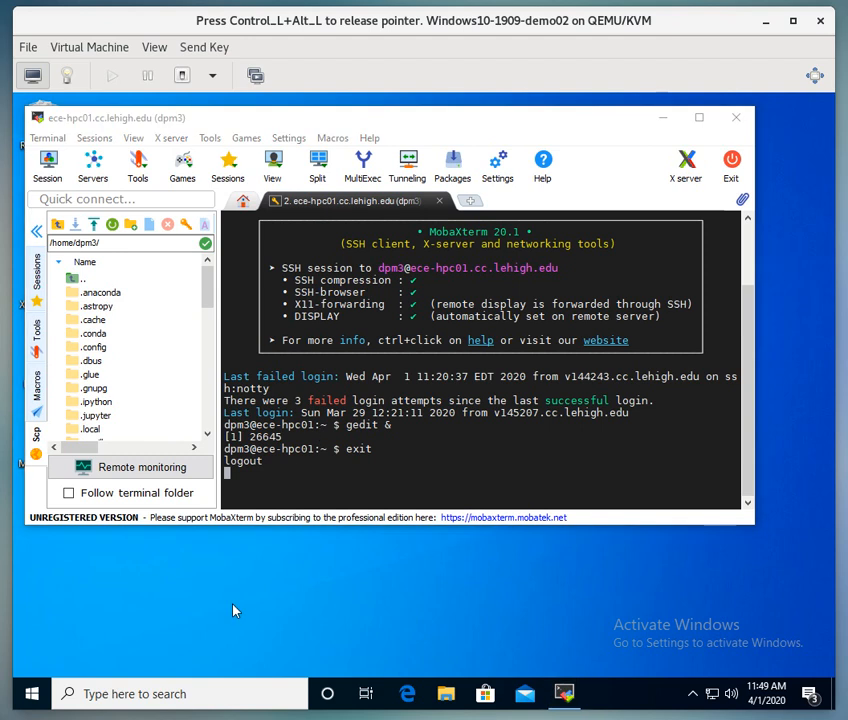
mouse_move(248, 608)
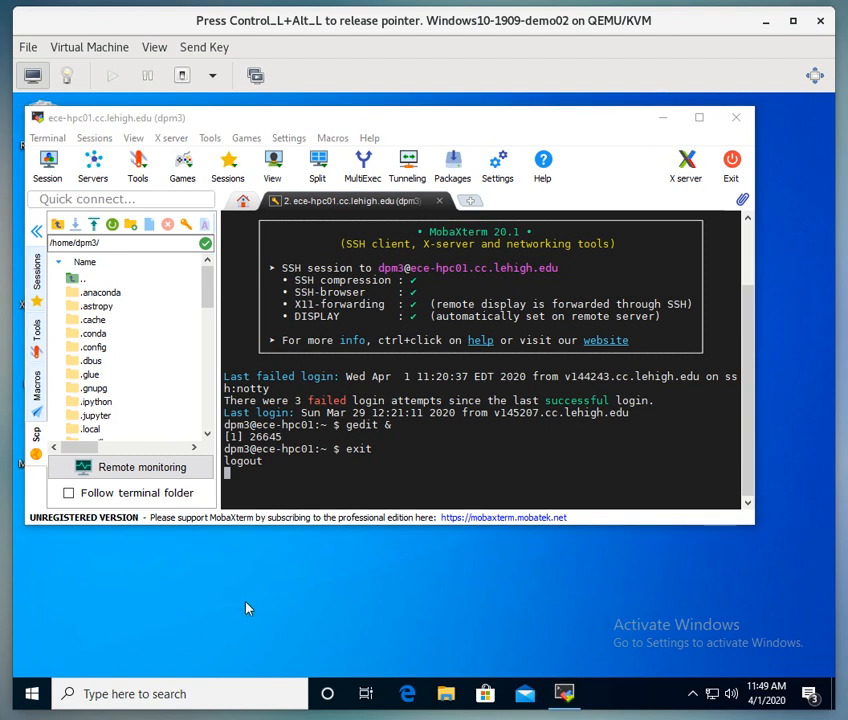